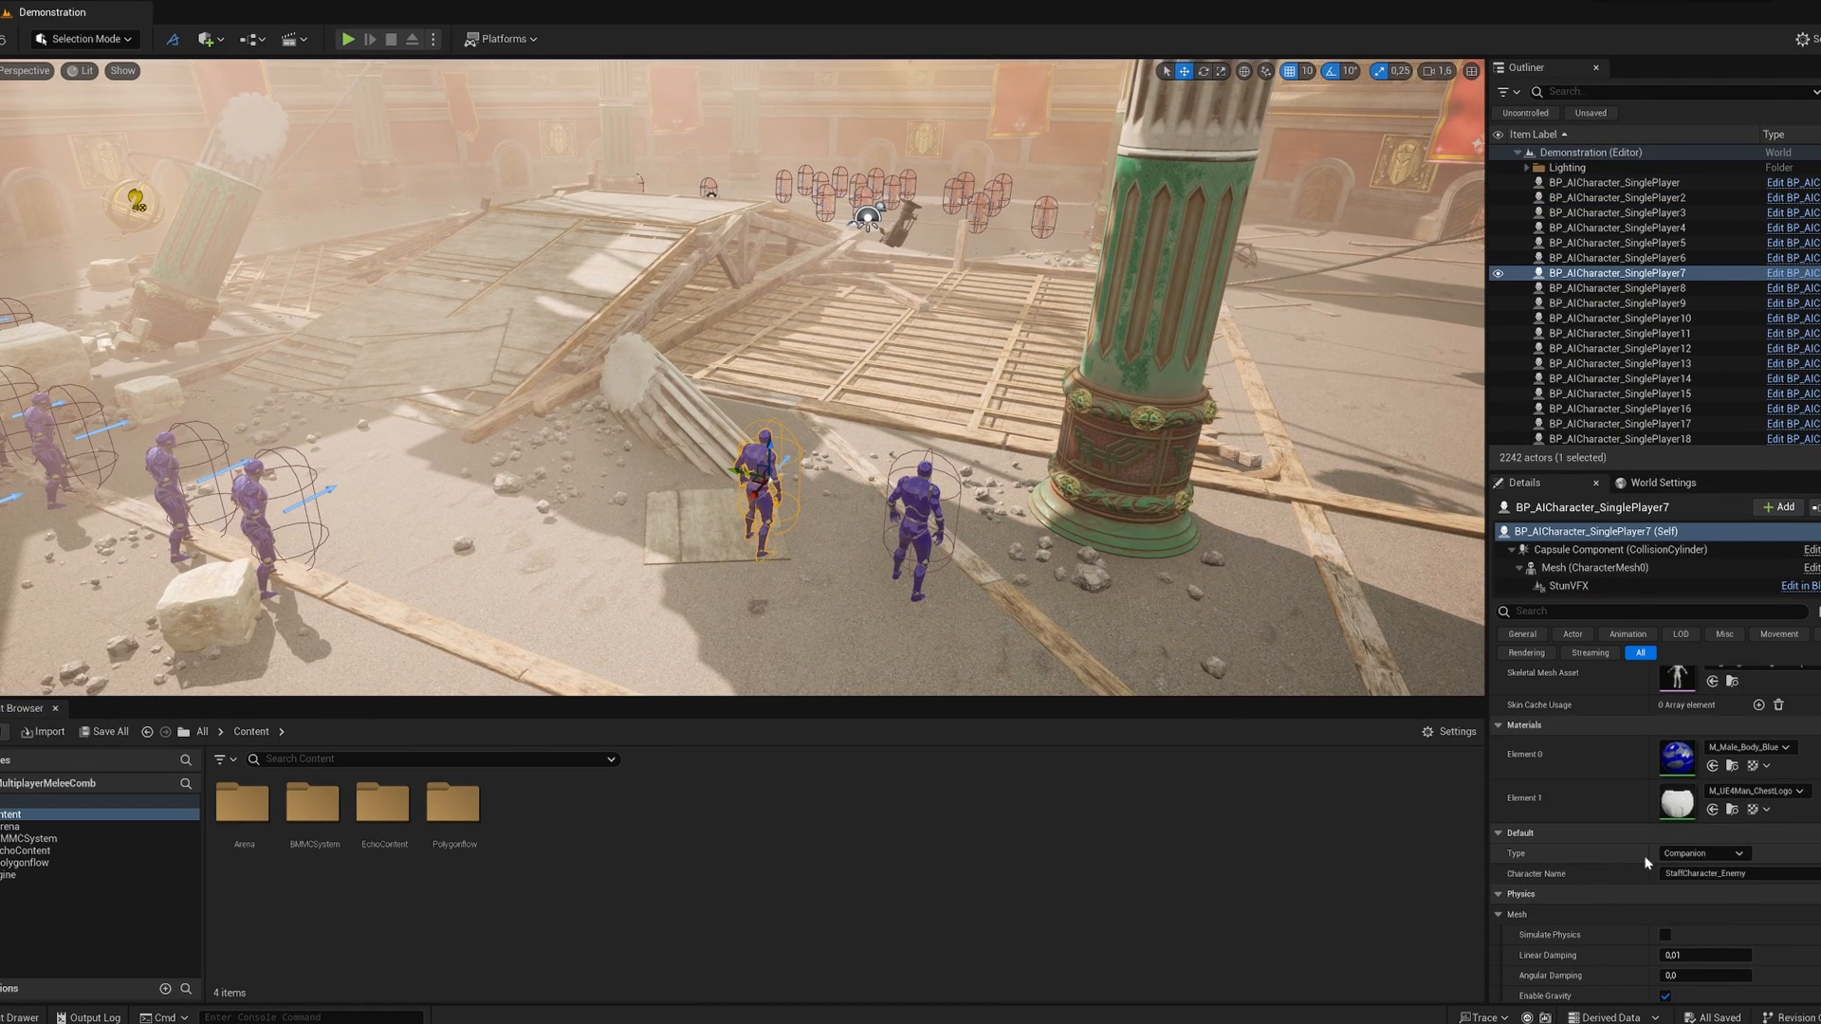
# - Select the wooden plank meshes SM_Wood698–SM_Wood708 to show their Physics settings in Details
pyautogui.click(1704, 854)
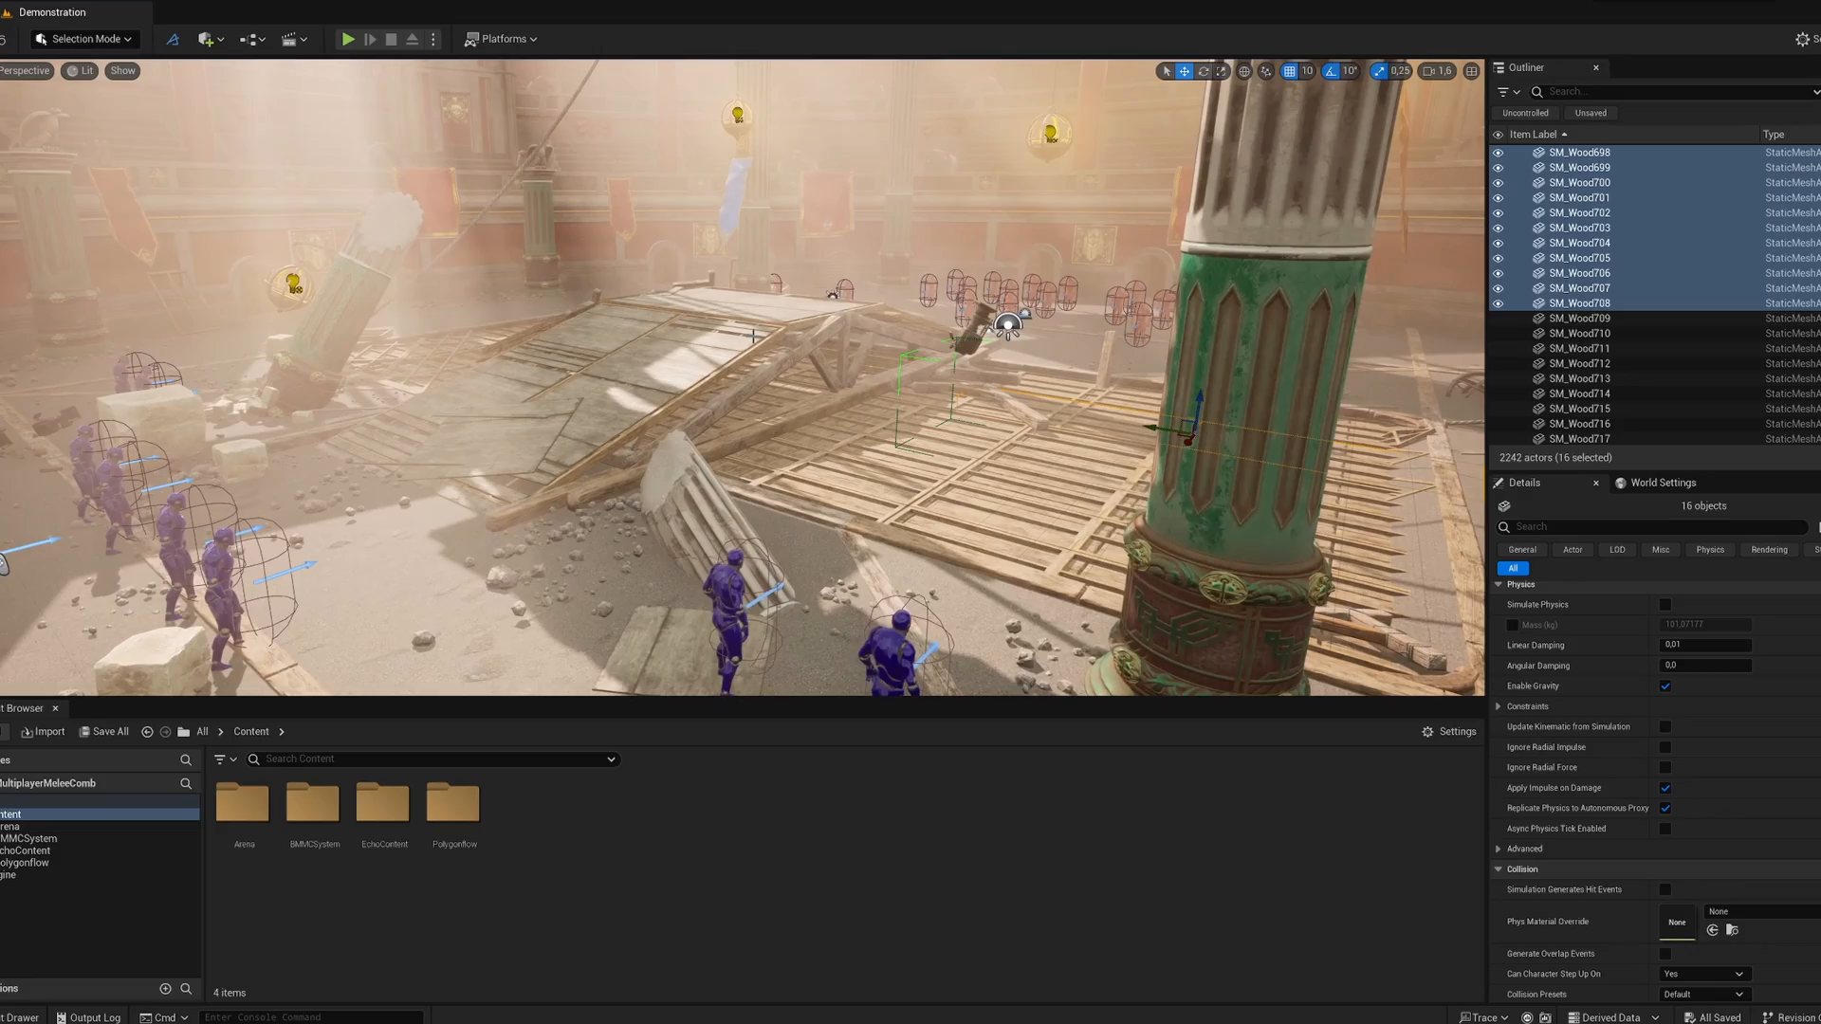
# - Start Play In Editor so the red and blue melee characters fight in the arena
pyautogui.click(347, 37)
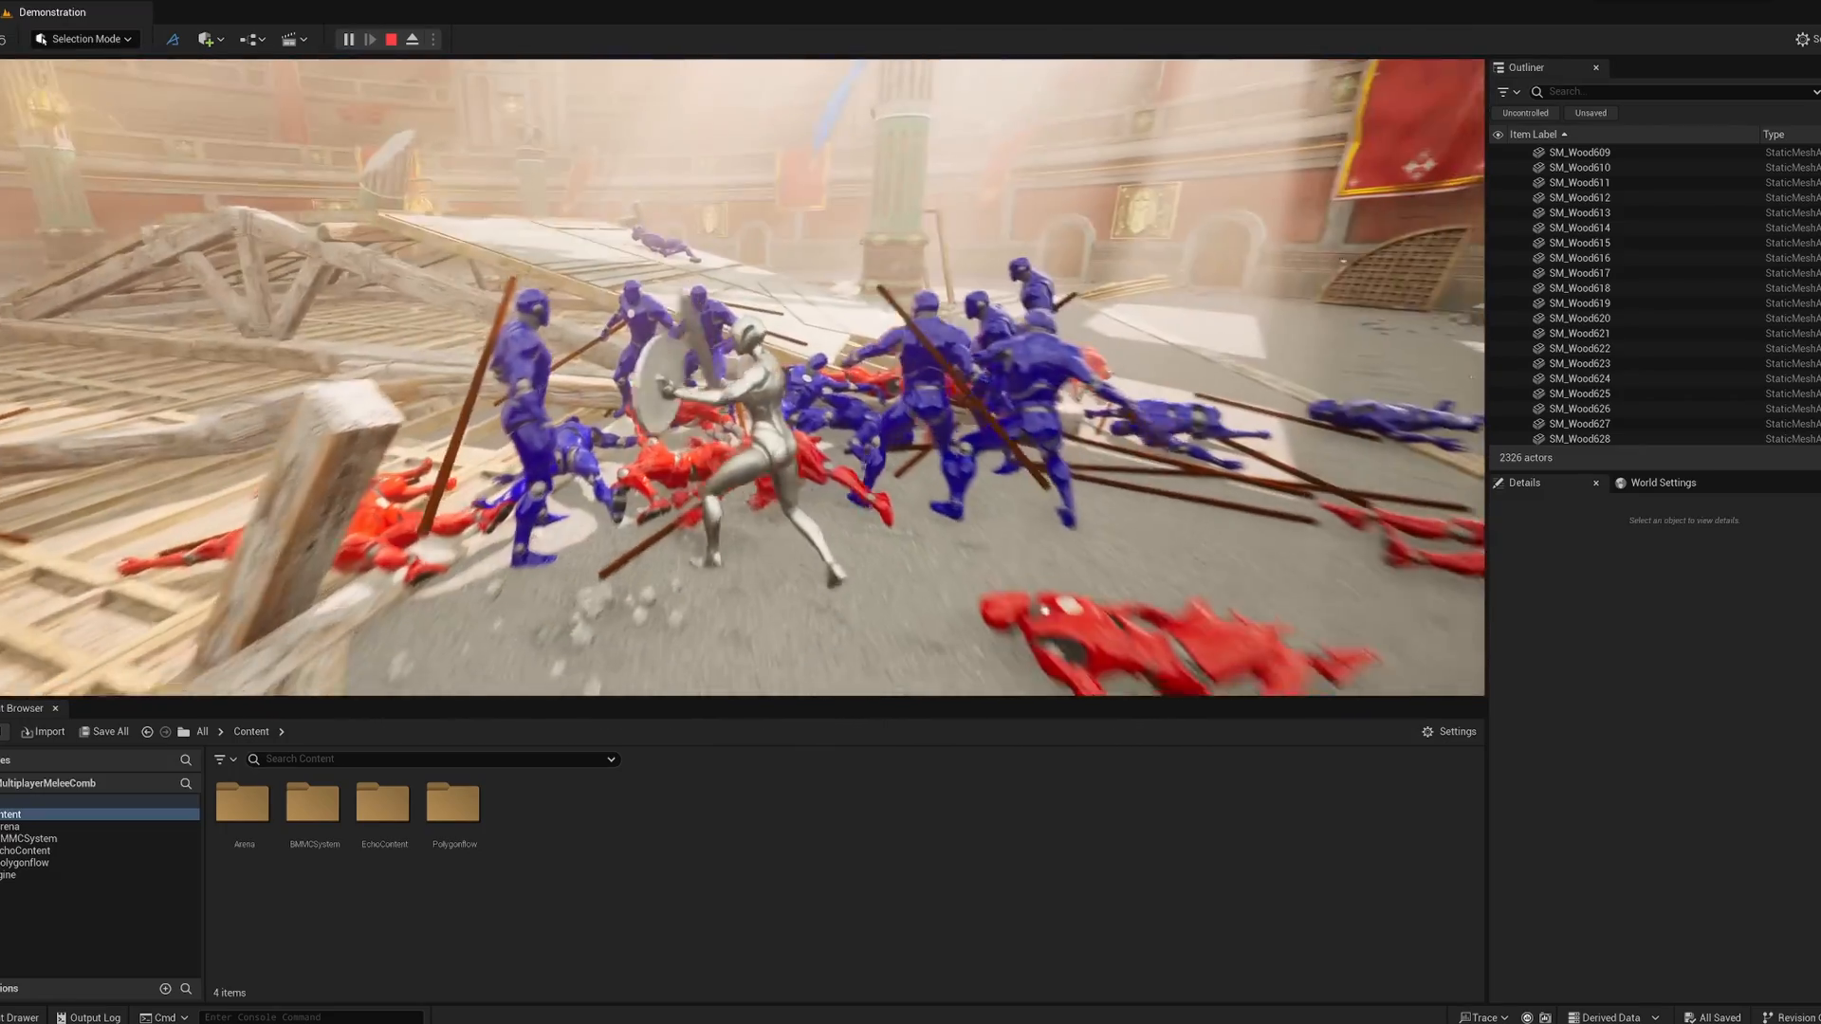
# - Stop the play session and switch to the BP_AICharacter_SinglePlayer Event Graph
pyautogui.click(348, 38)
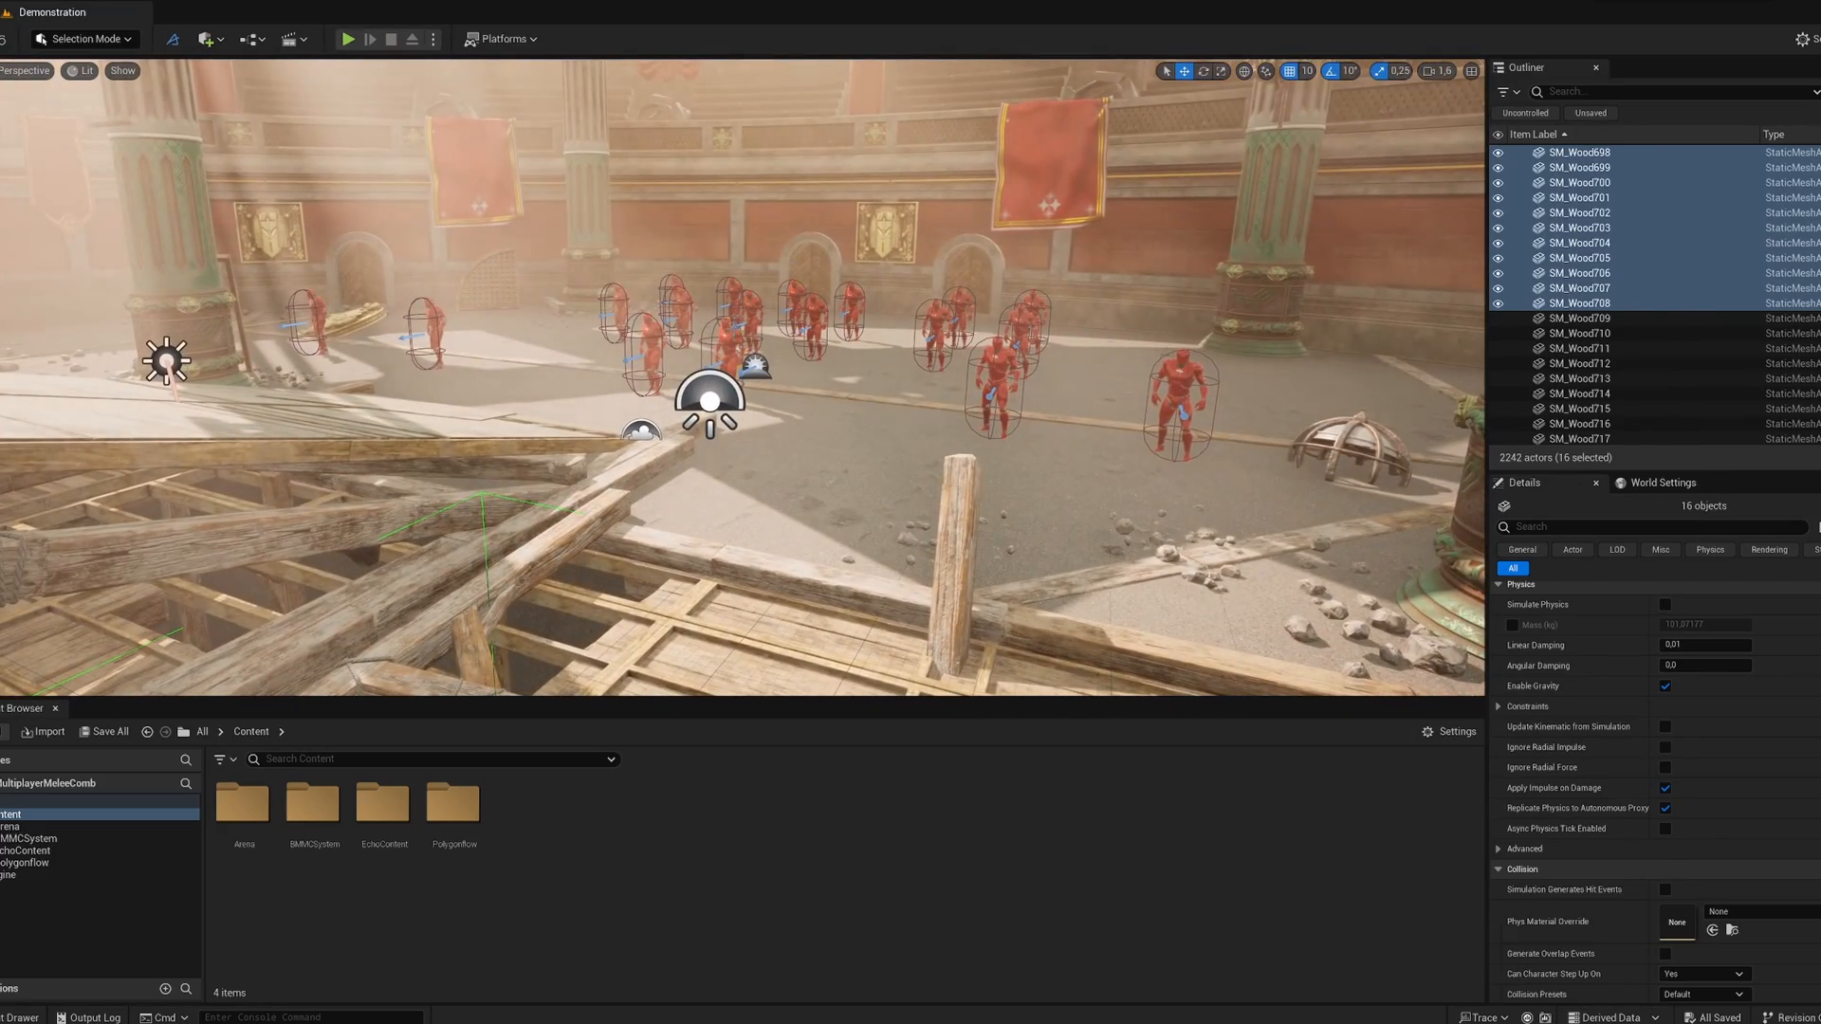
pyautogui.click(230, 11)
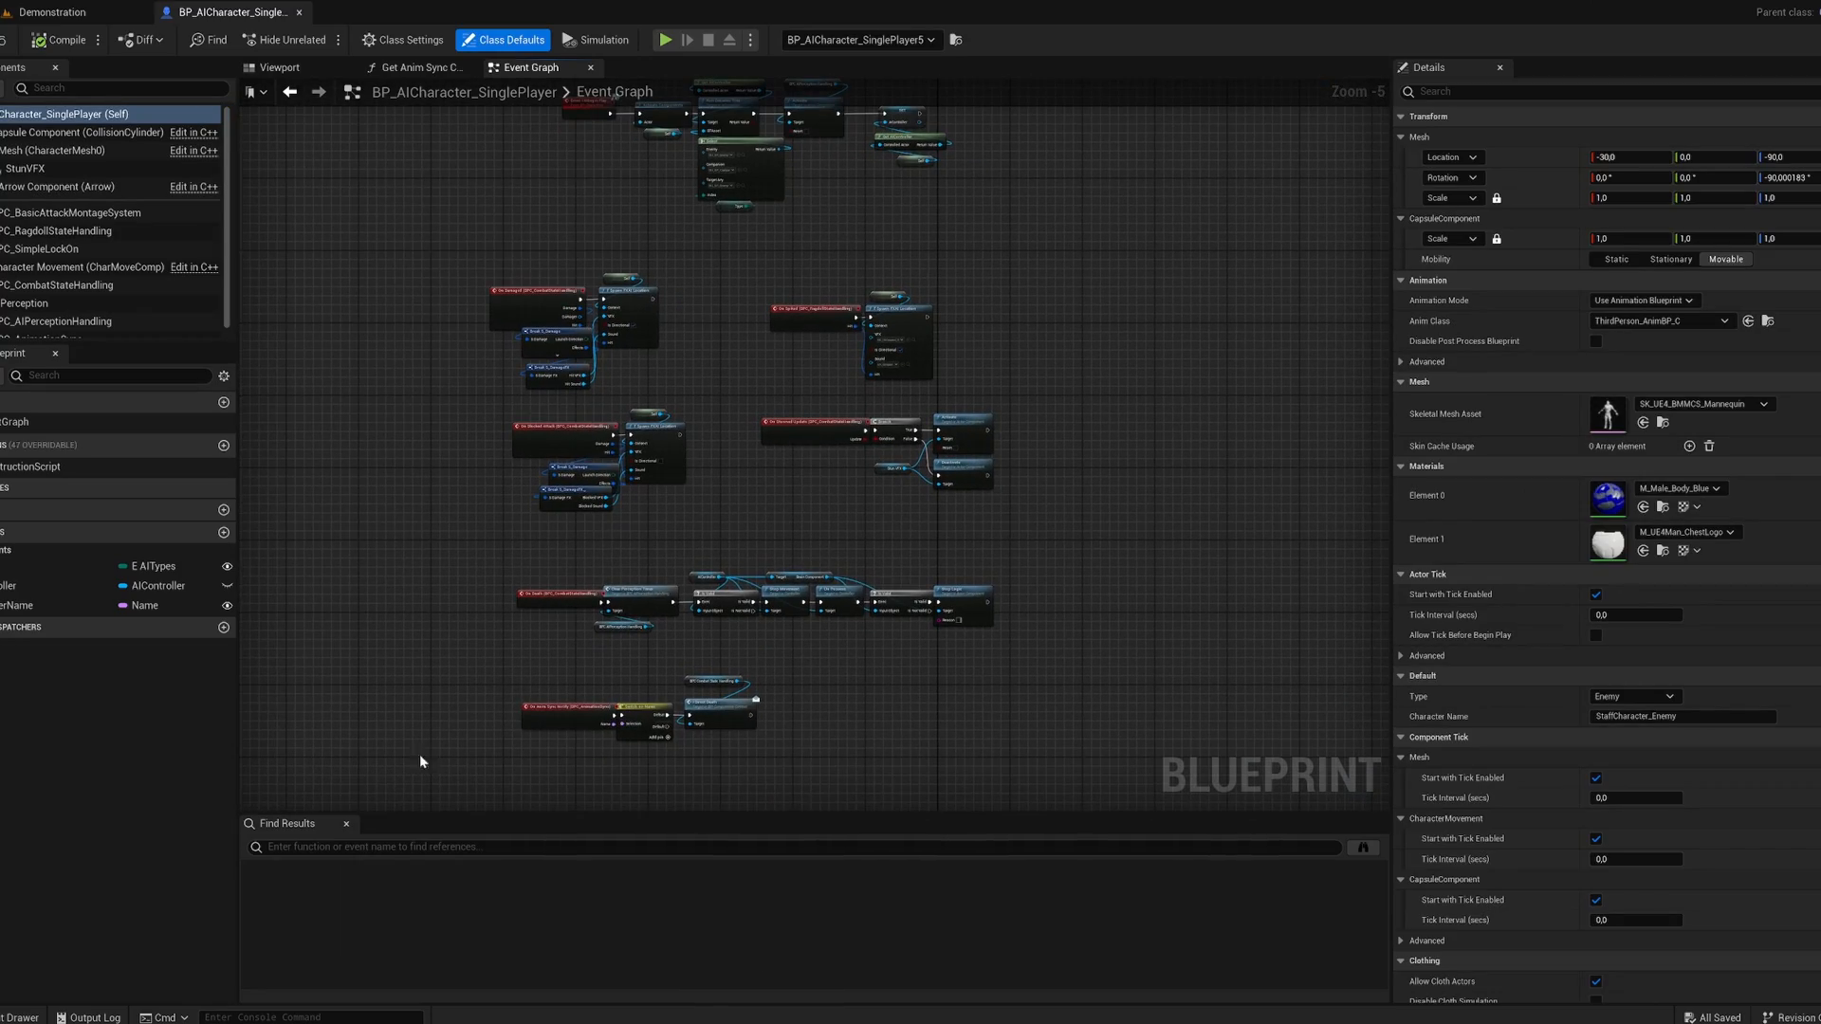
pyautogui.click(70, 203)
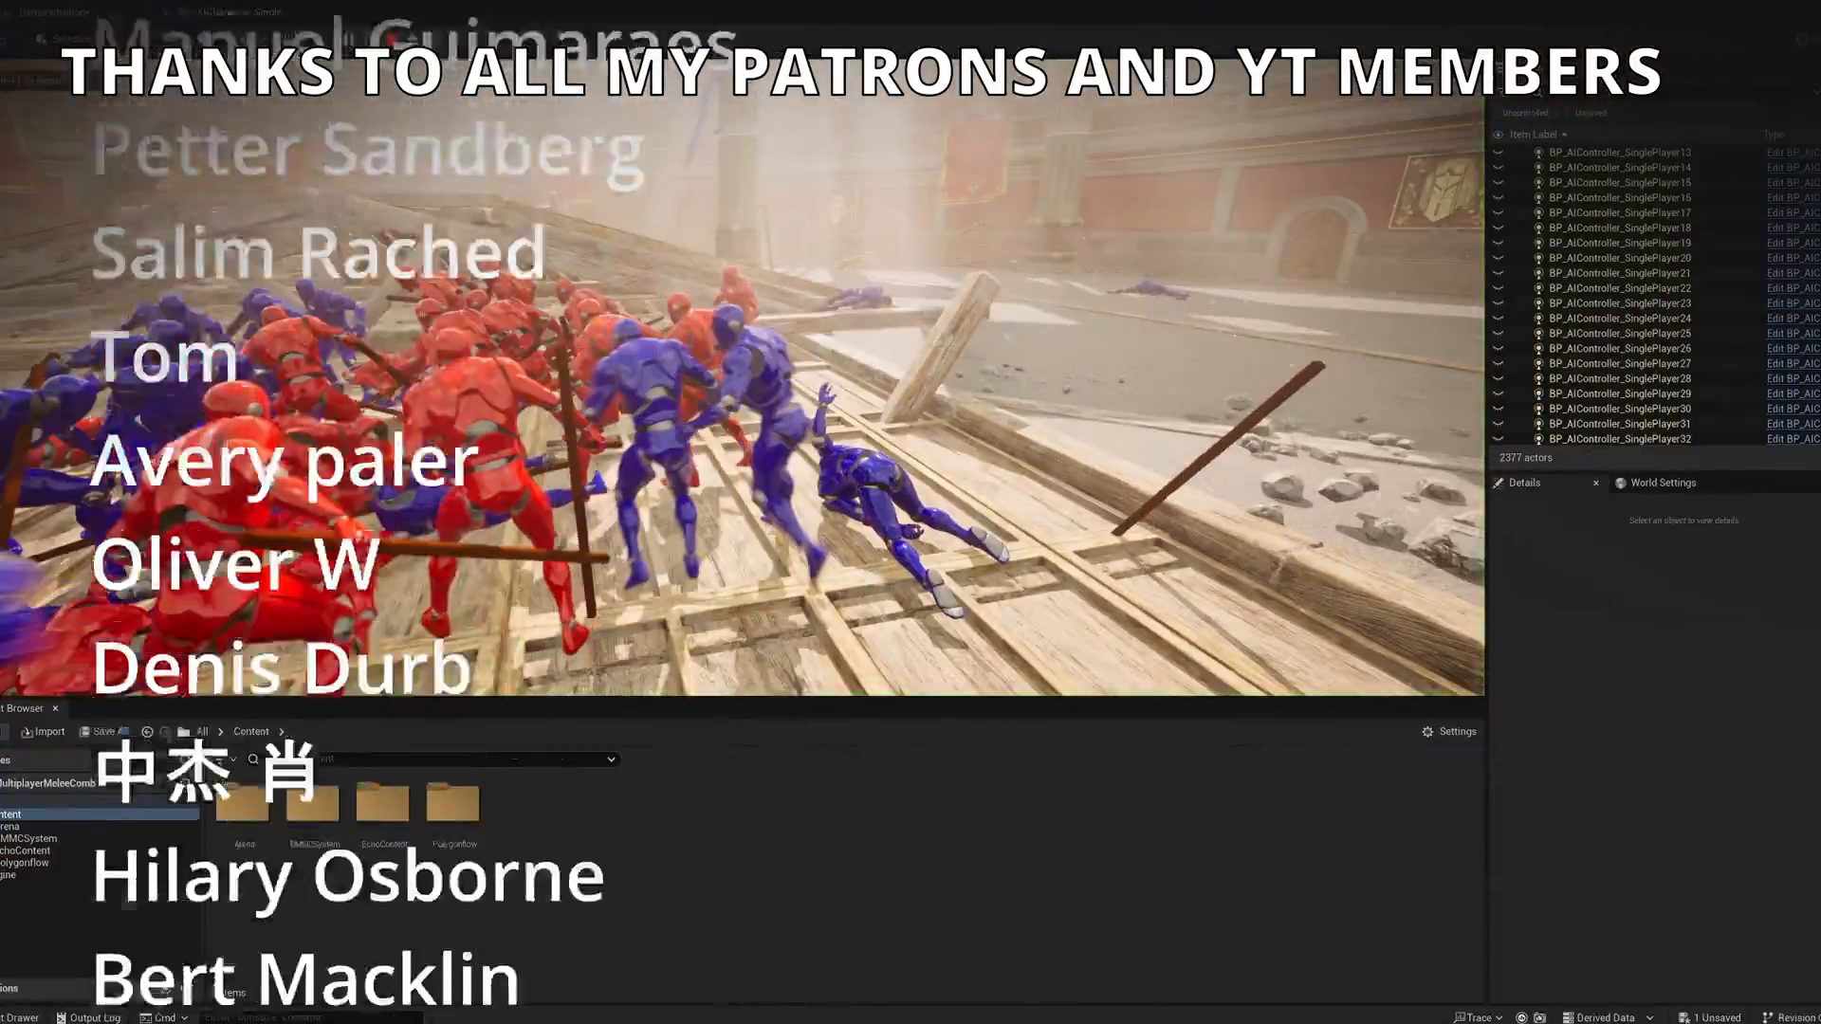
# - End Play In Editor and return to the arena level viewport
pyautogui.click(1620, 303)
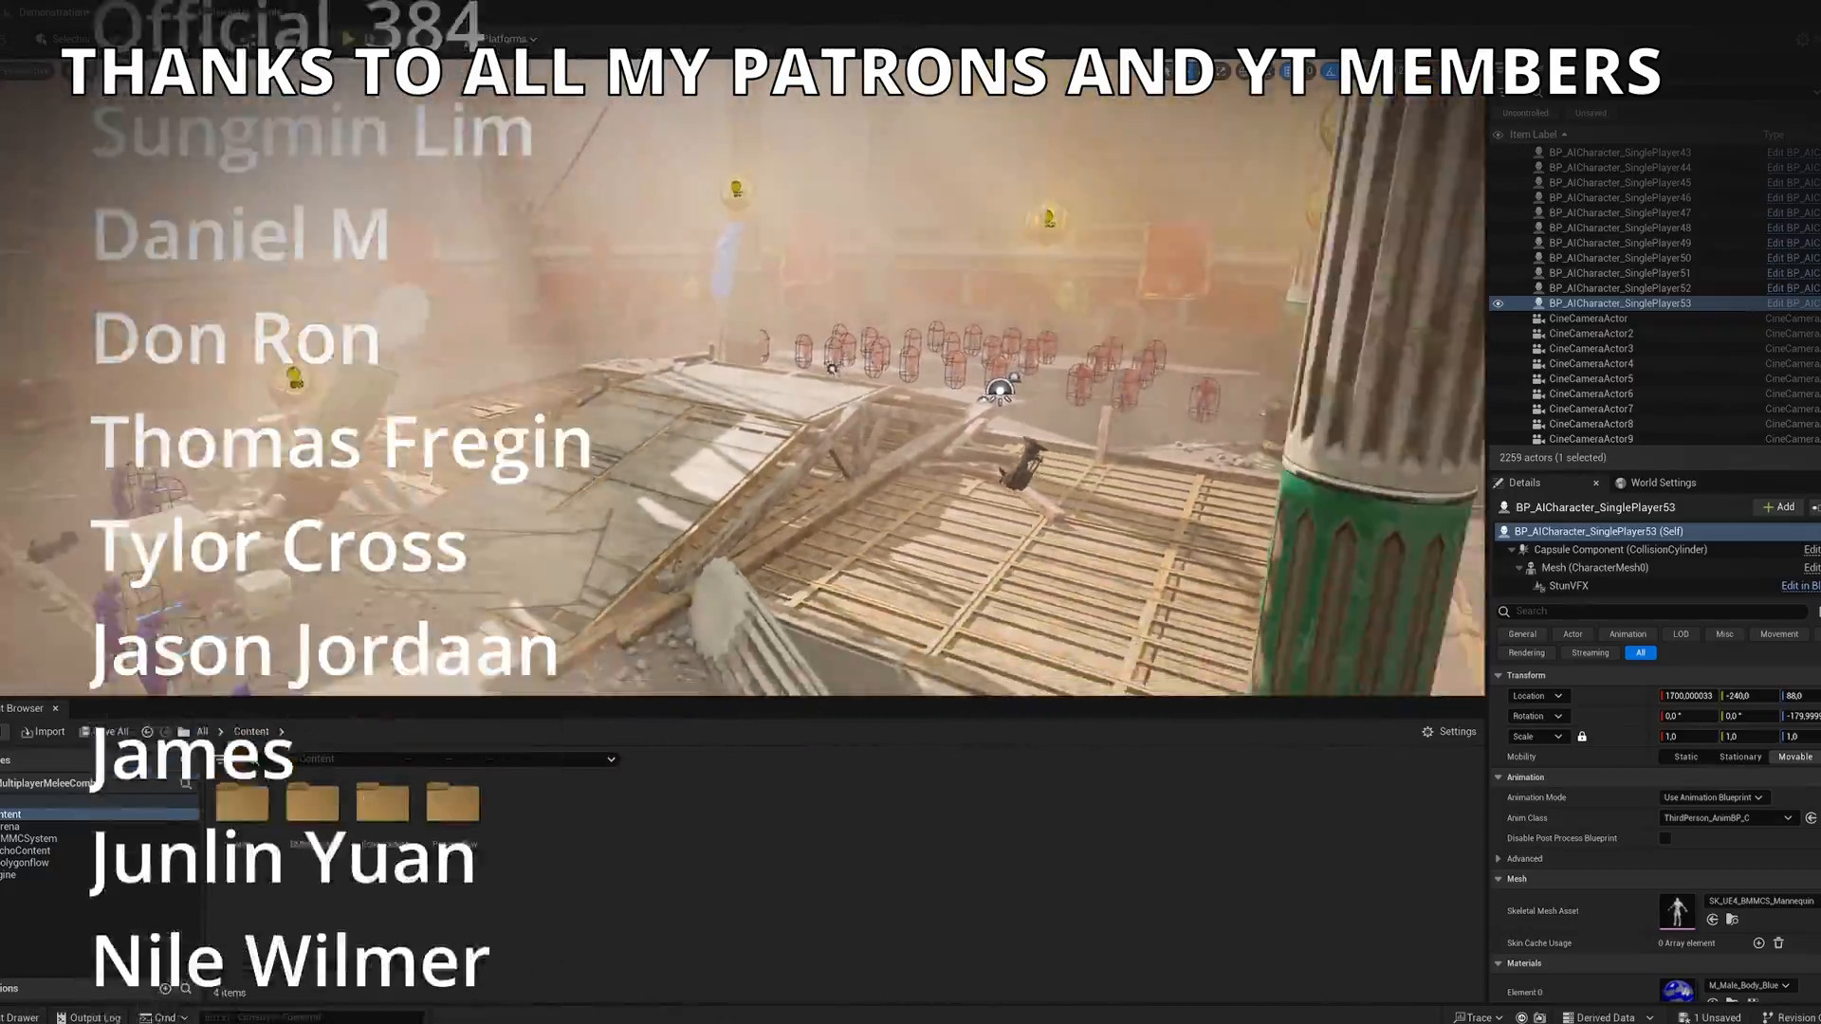